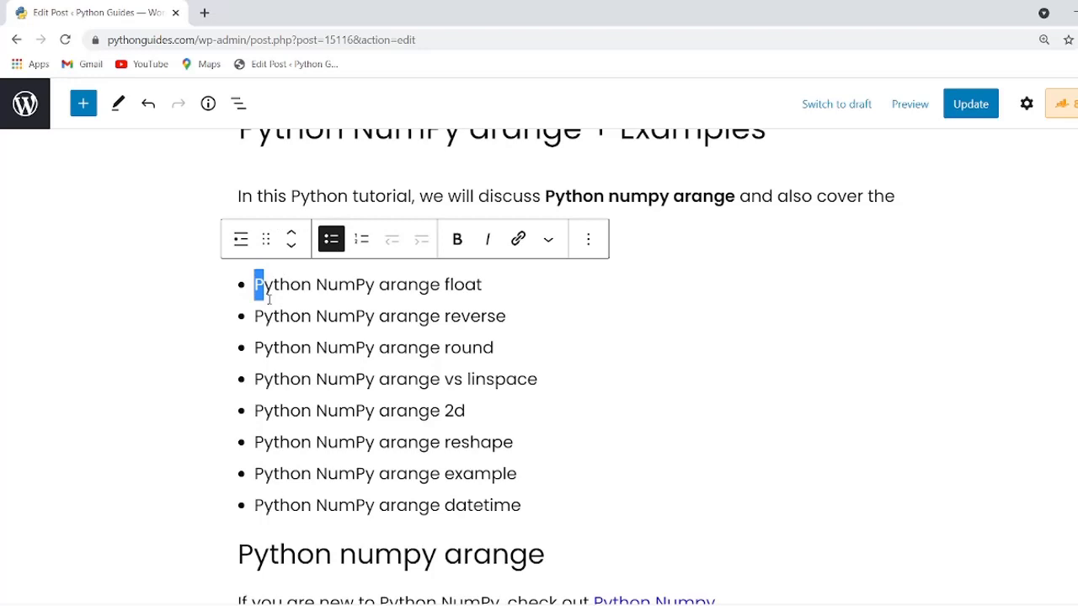
Review the post's topic list and the numpy.arange syntax code block.
{"action": "left_click_drag", "start_coordinate": [260, 283], "coordinate": [526, 505]}
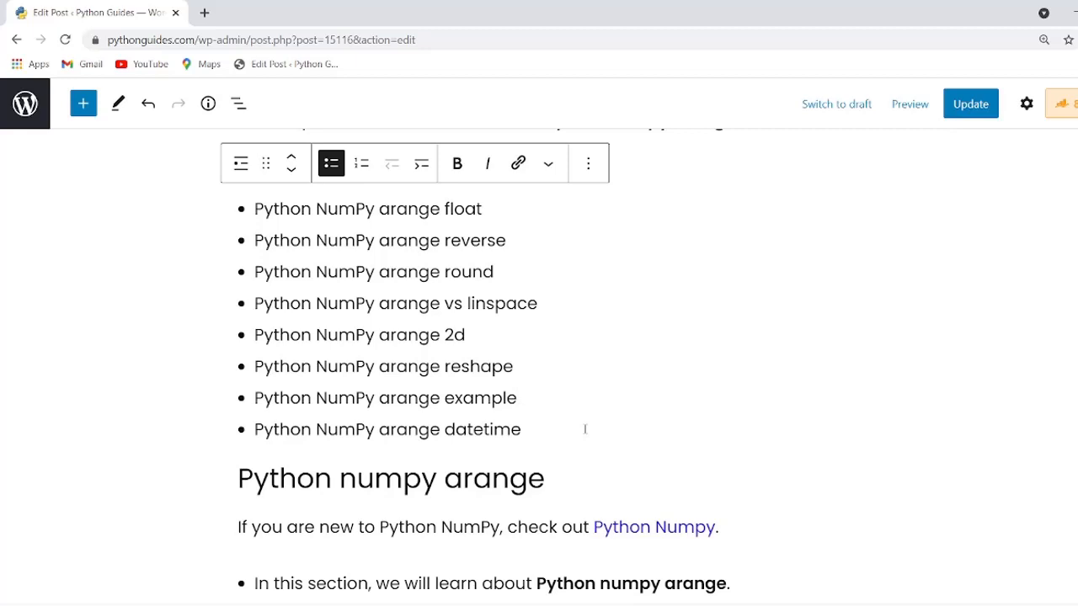
{"action": "left_click", "coordinate": [517, 397]}
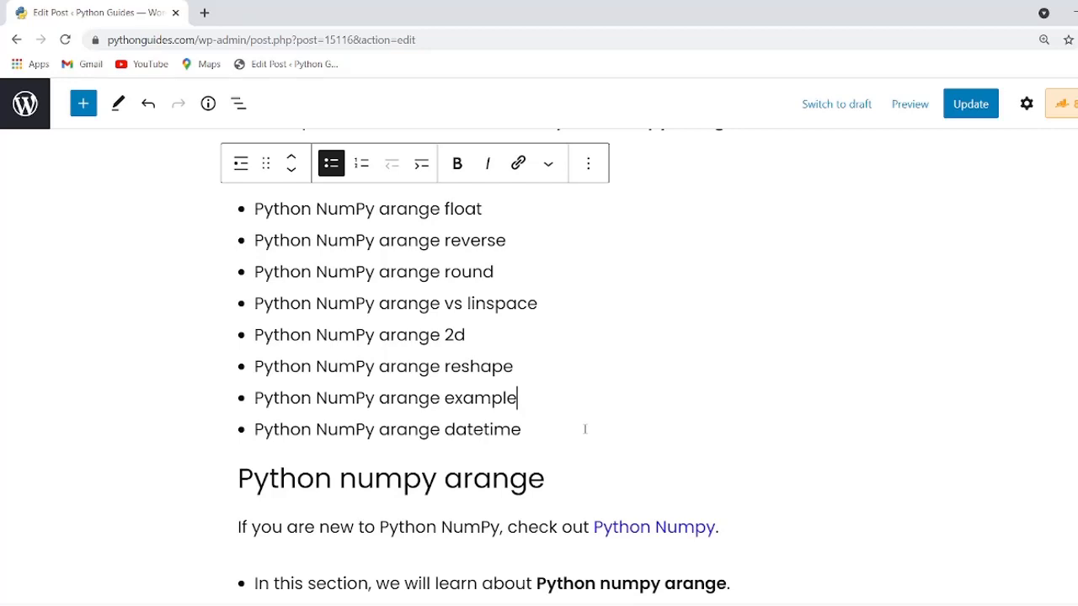
{"action": "scroll", "scroll_direction": "down", "scroll_amount": 3}
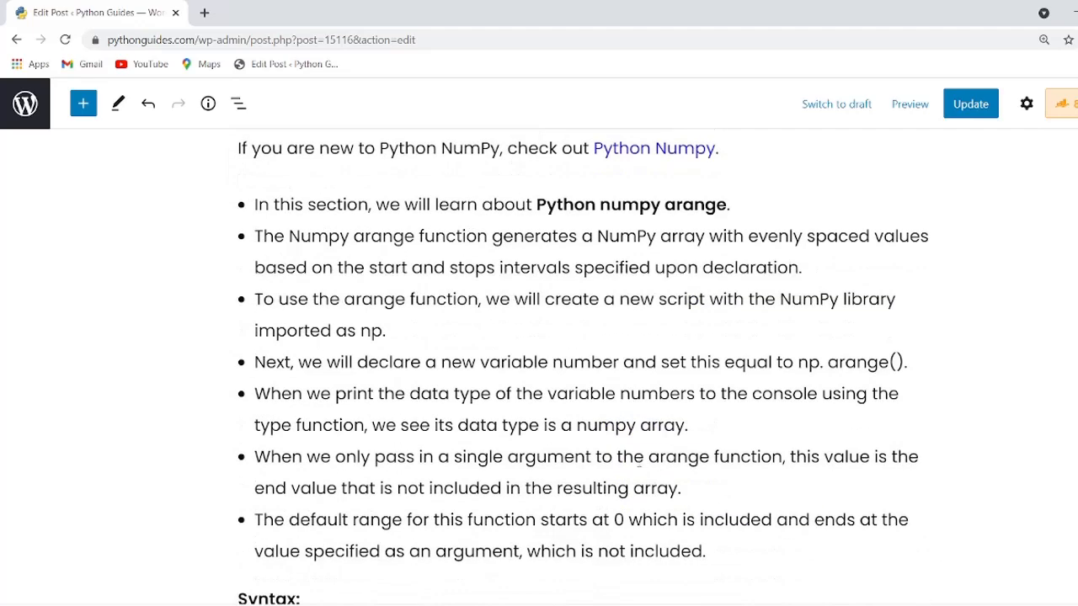
{"action": "scroll", "scroll_direction": "down", "scroll_amount": 3}
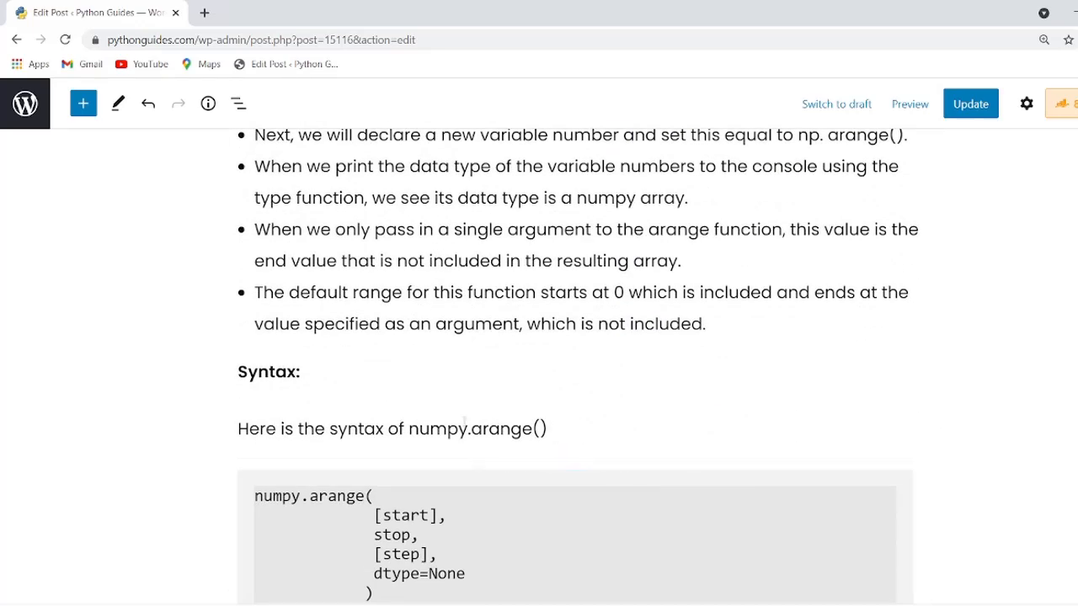
{"action": "mouse_move", "coordinate": [485, 462]}
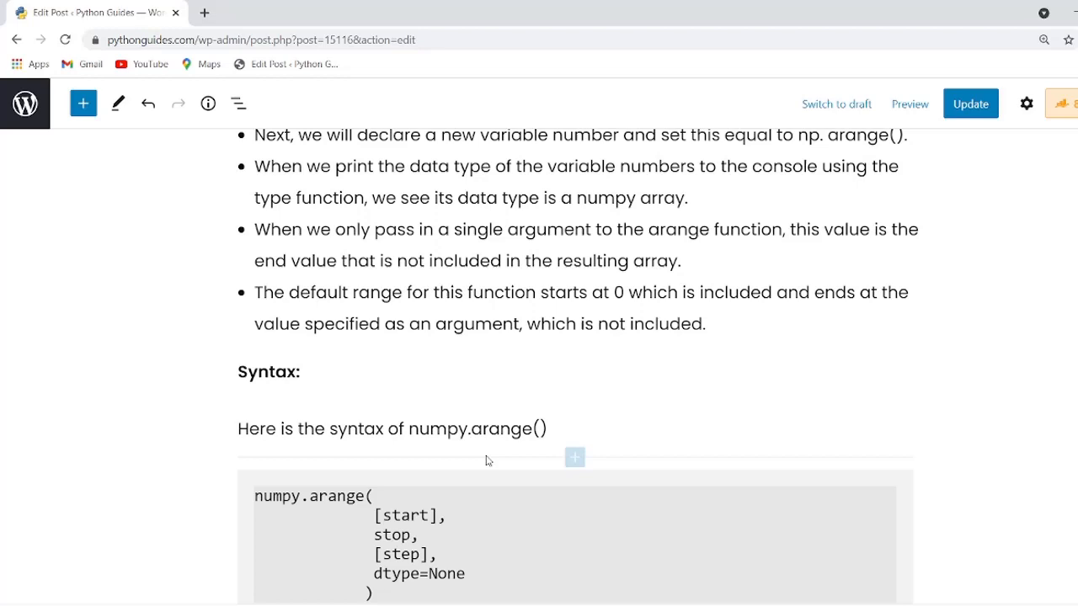
{"action": "double_click", "coordinate": [478, 429]}
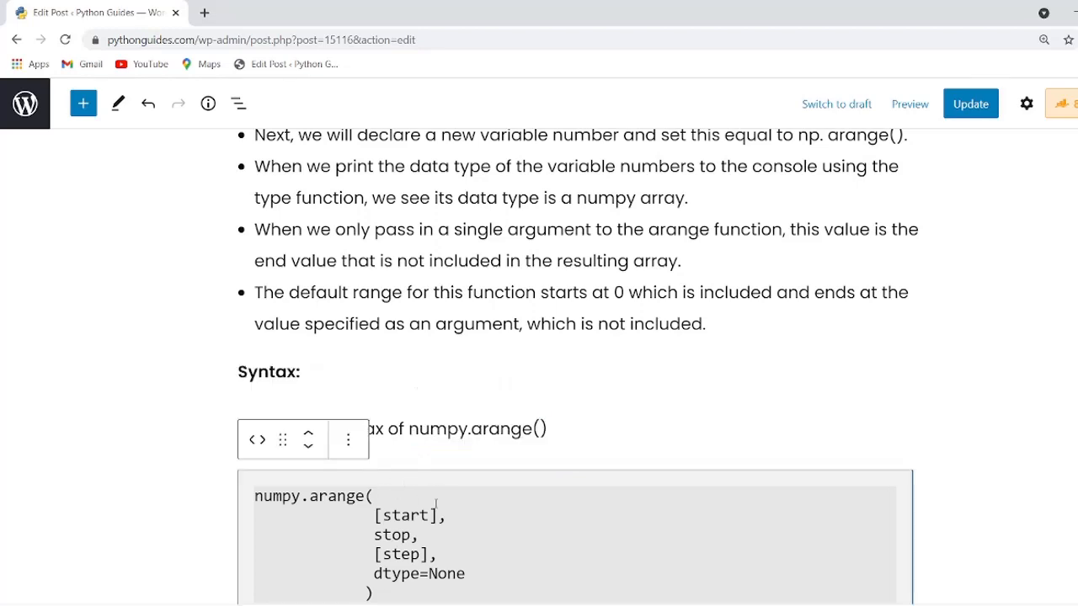
{"action": "scroll", "scroll_direction": "down", "scroll_amount": 3}
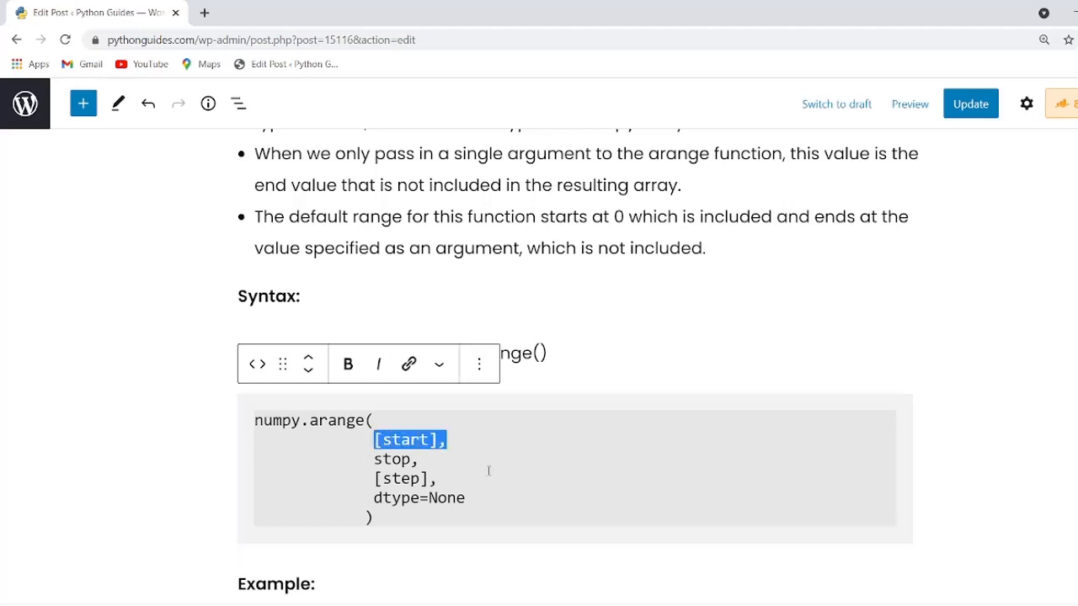
Go through the stop, step and dtype parameters in the arange syntax description.
{"action": "left_click", "coordinate": [438, 479]}
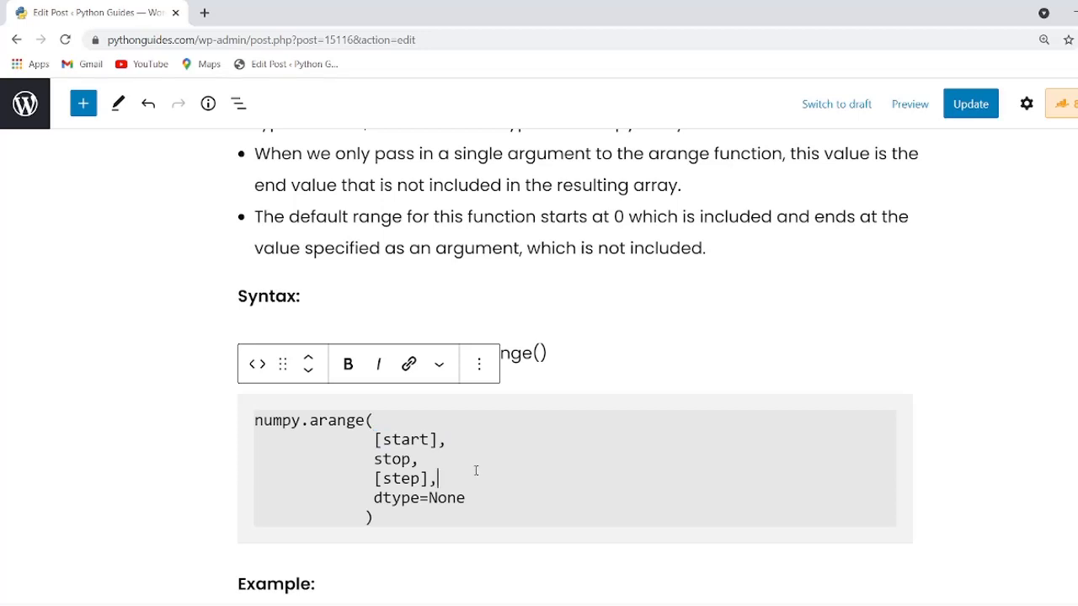
{"action": "mouse_move", "coordinate": [425, 455]}
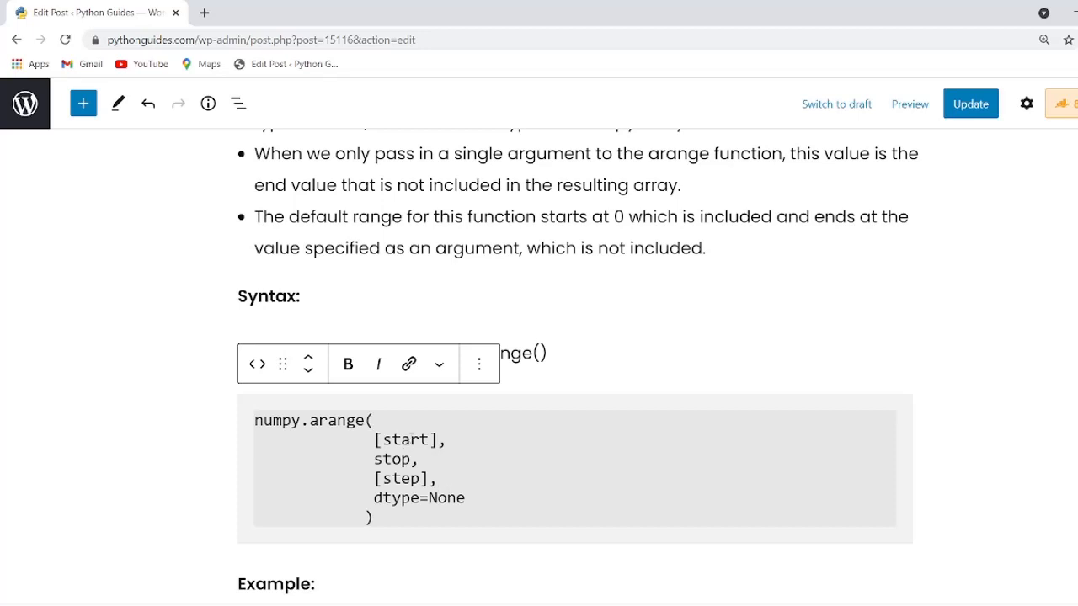
{"action": "double_click", "coordinate": [394, 458]}
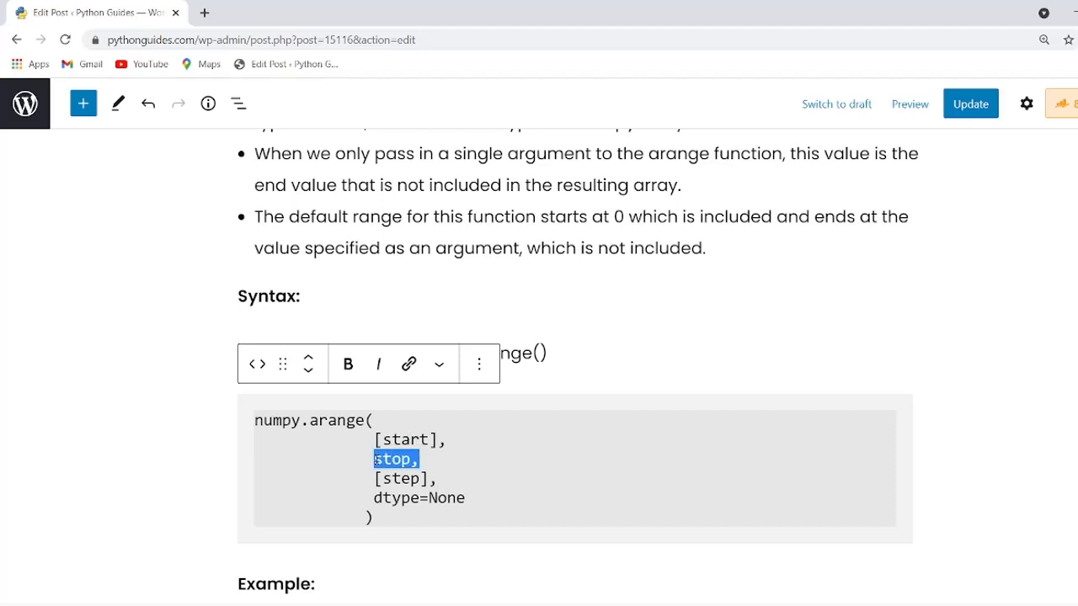
{"action": "left_click", "coordinate": [418, 458]}
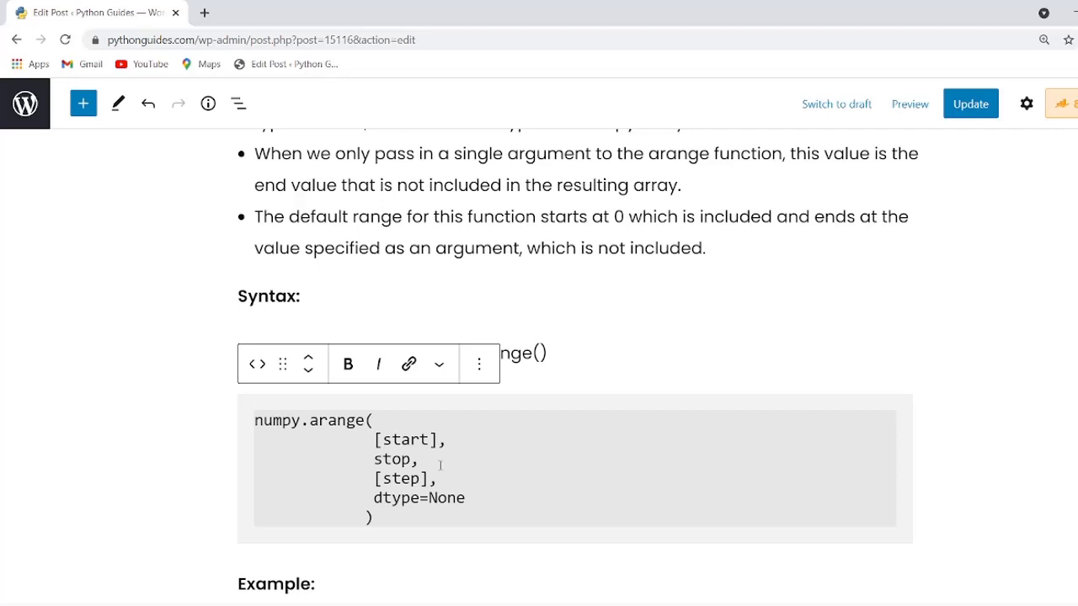
{"action": "scroll", "scroll_direction": "down", "scroll_amount": 3}
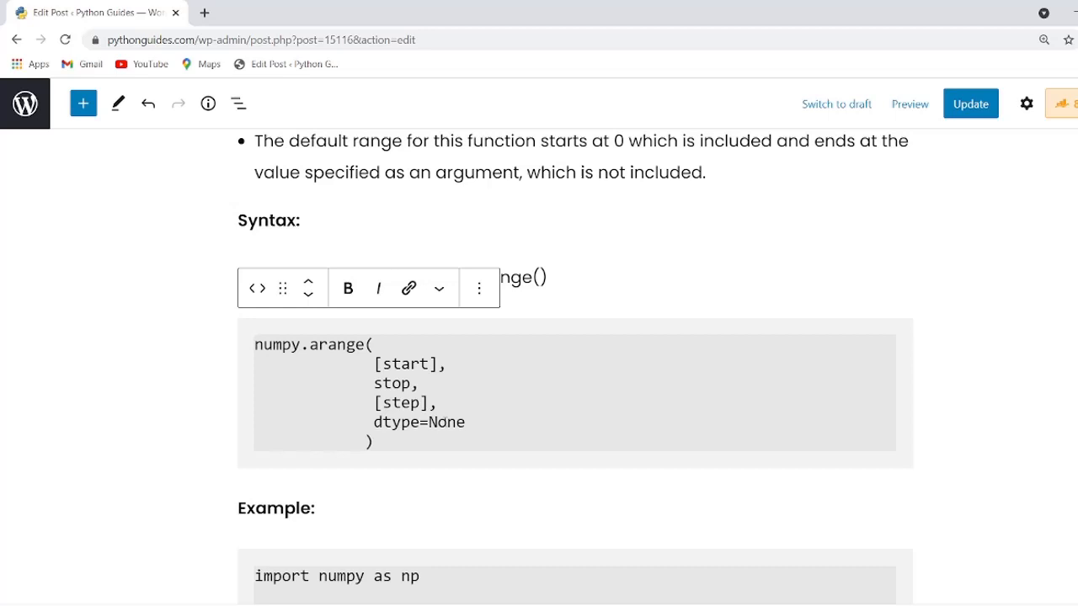
{"action": "left_click_drag", "start_coordinate": [370, 402], "coordinate": [436, 422]}
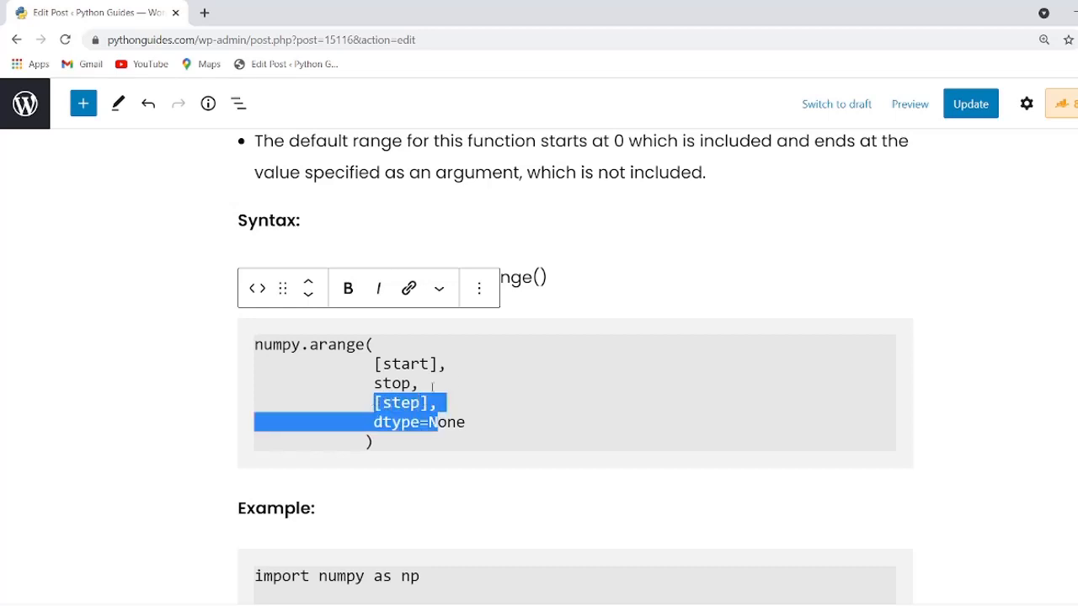
{"action": "left_click", "coordinate": [499, 384]}
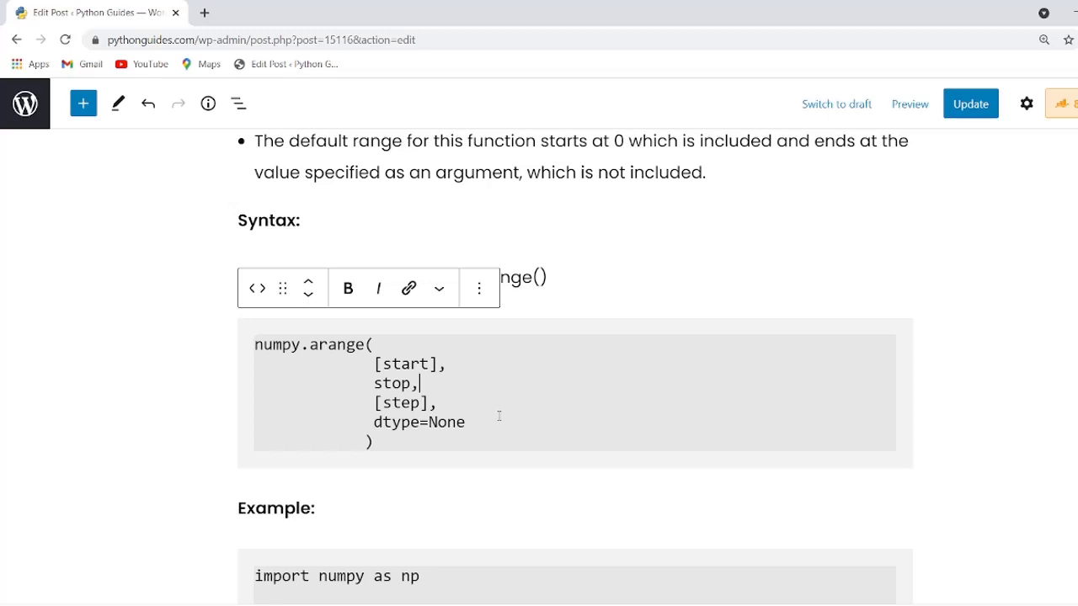
{"action": "mouse_move", "coordinate": [479, 438]}
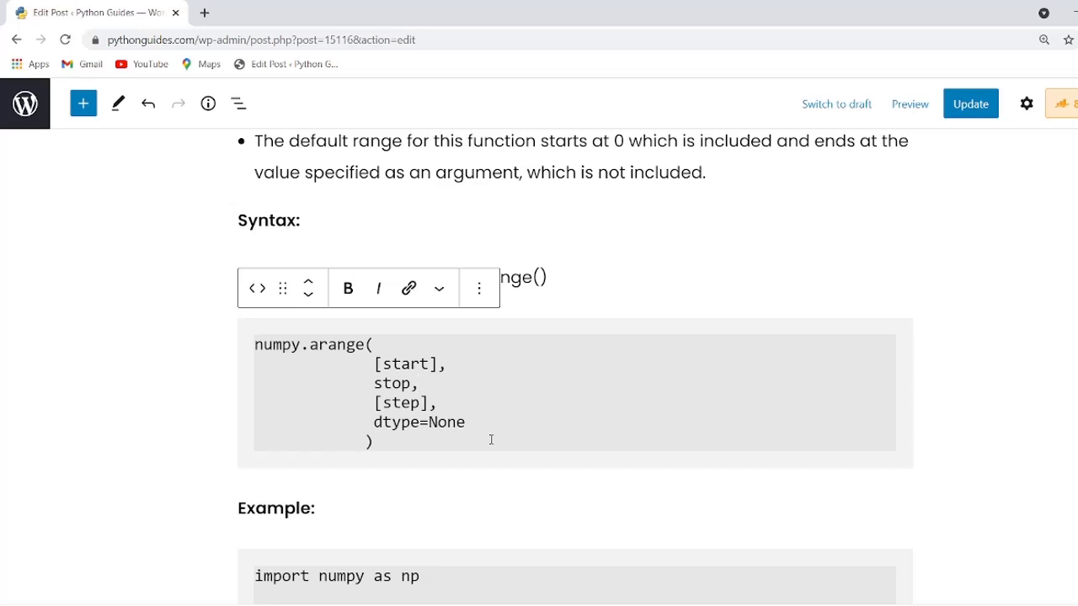
{"action": "scroll", "scroll_direction": "down", "scroll_amount": 3}
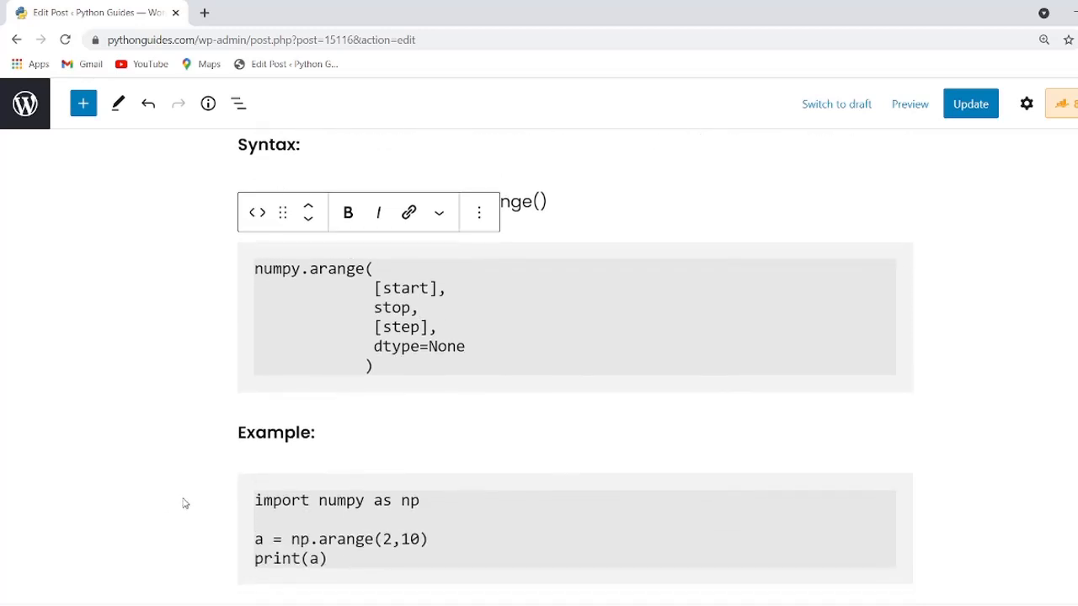
{"action": "mouse_move", "coordinate": [194, 505]}
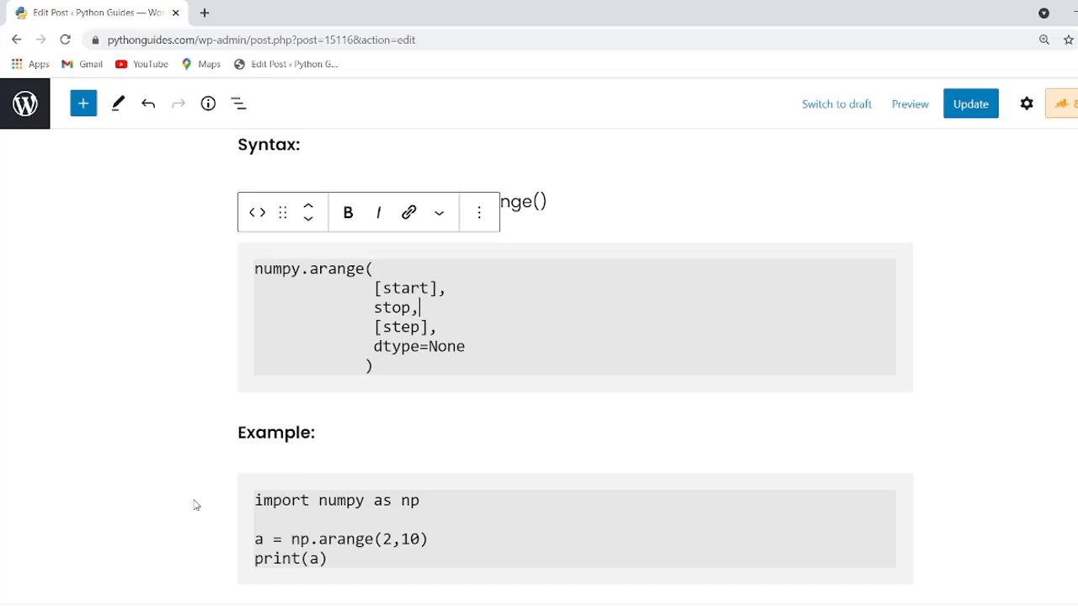
{"action": "mouse_move", "coordinate": [256, 445]}
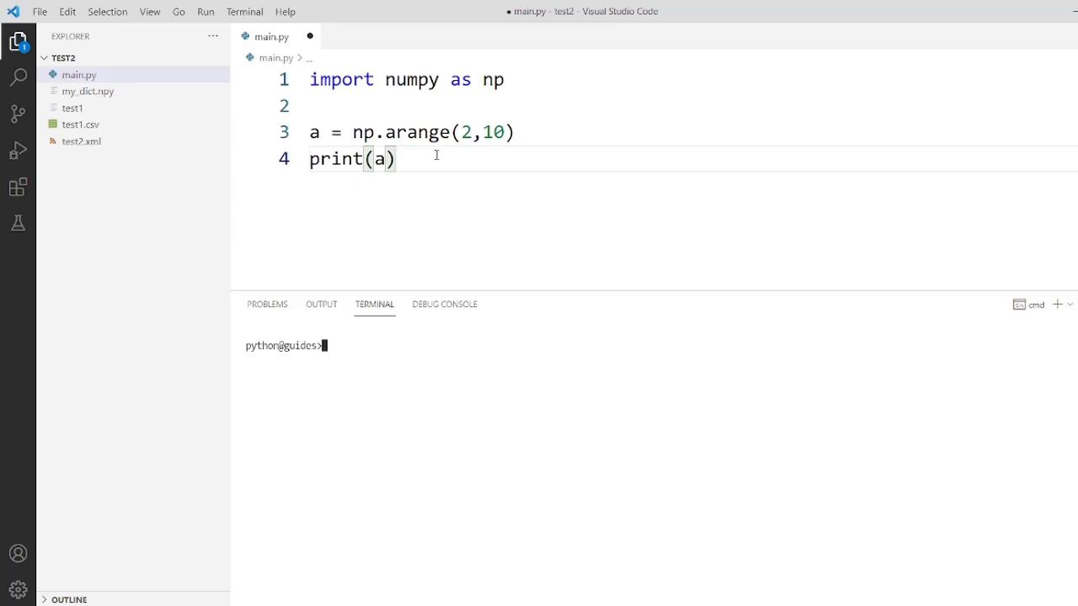
Save the np.arange(2,10) script and run python main.py in the terminal.
{"action": "double_click", "coordinate": [413, 132]}
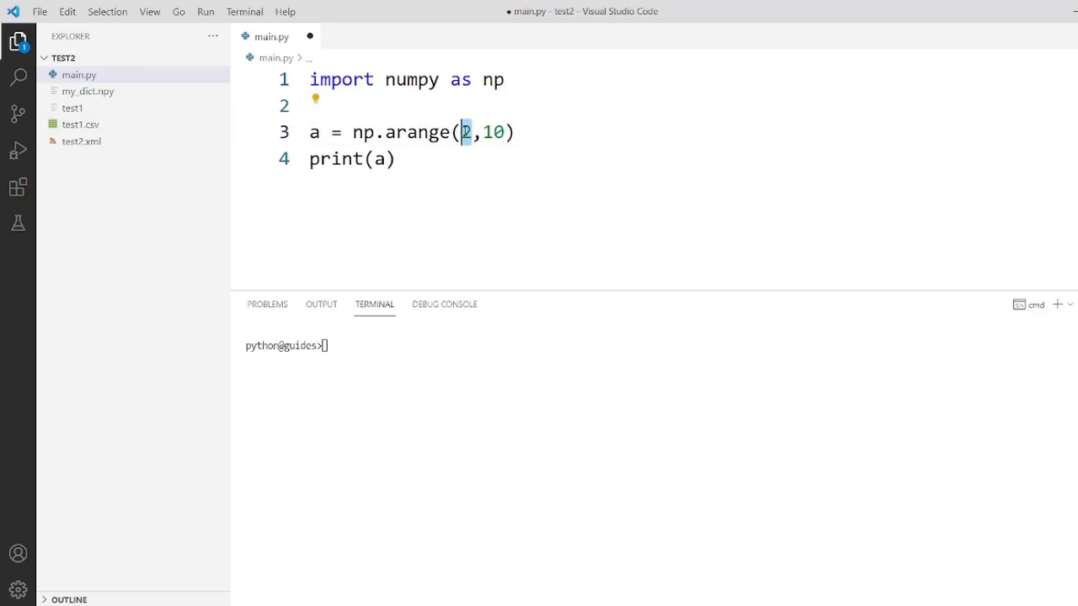
{"action": "mouse_move", "coordinate": [475, 152]}
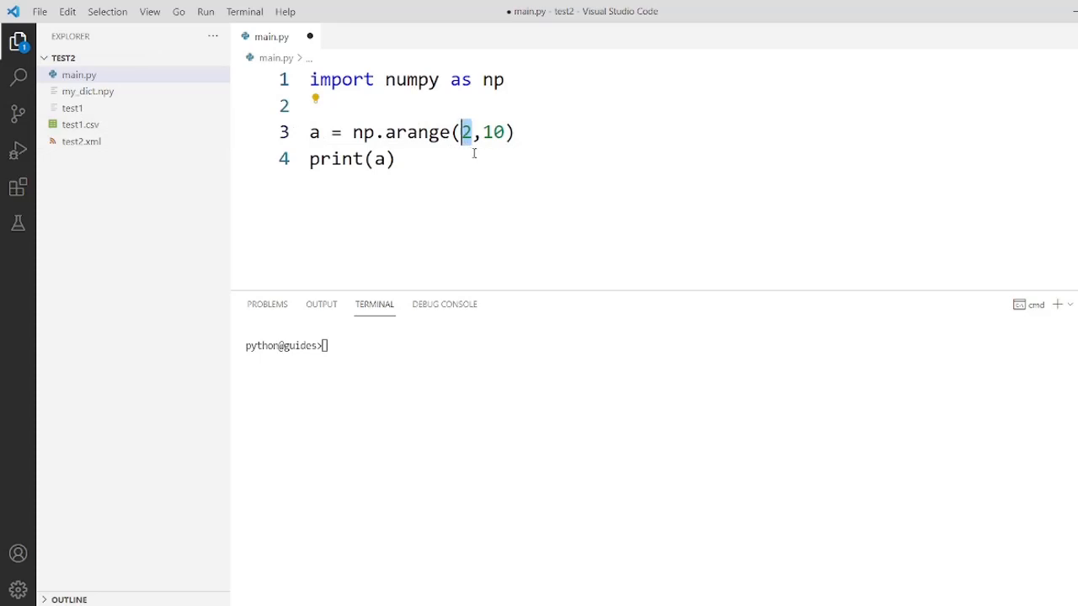
{"action": "double_click", "coordinate": [494, 132]}
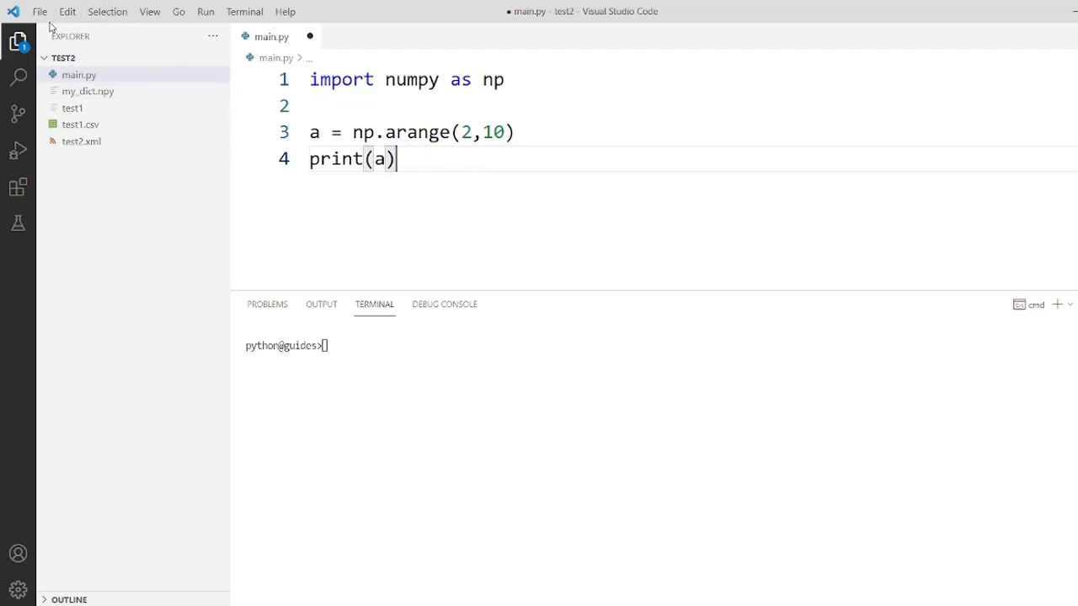
{"action": "left_click", "coordinate": [38, 10]}
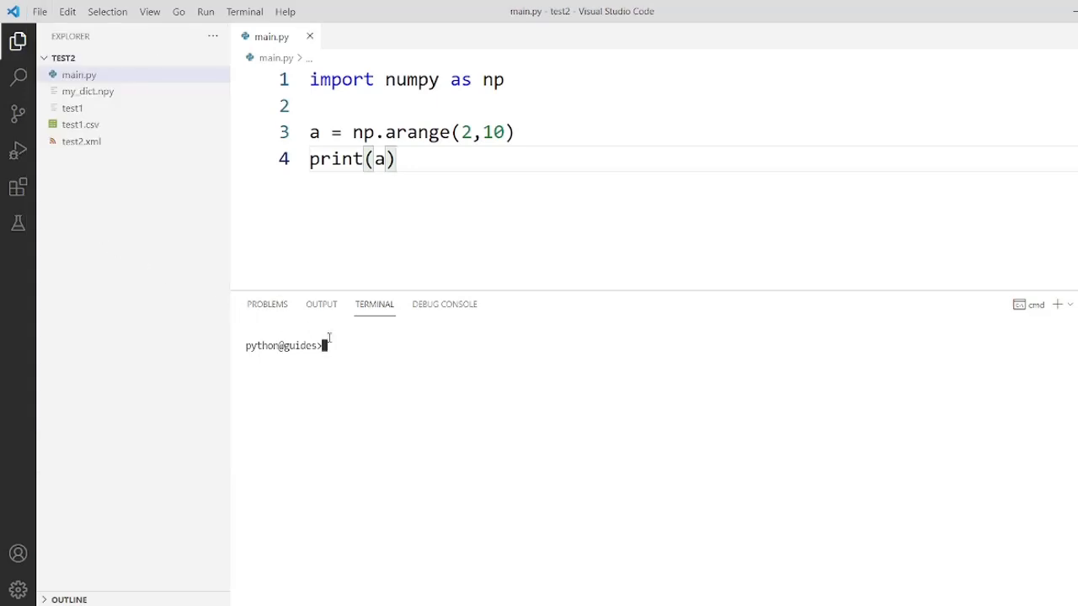
{"action": "type", "text": "python main.py"}
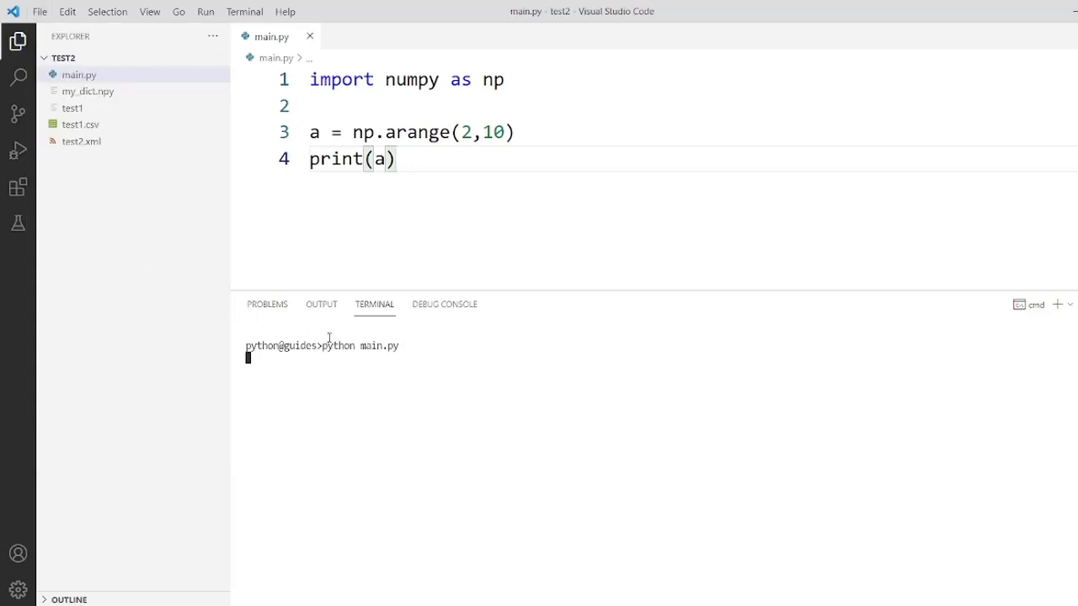
{"action": "key", "text": "Return"}
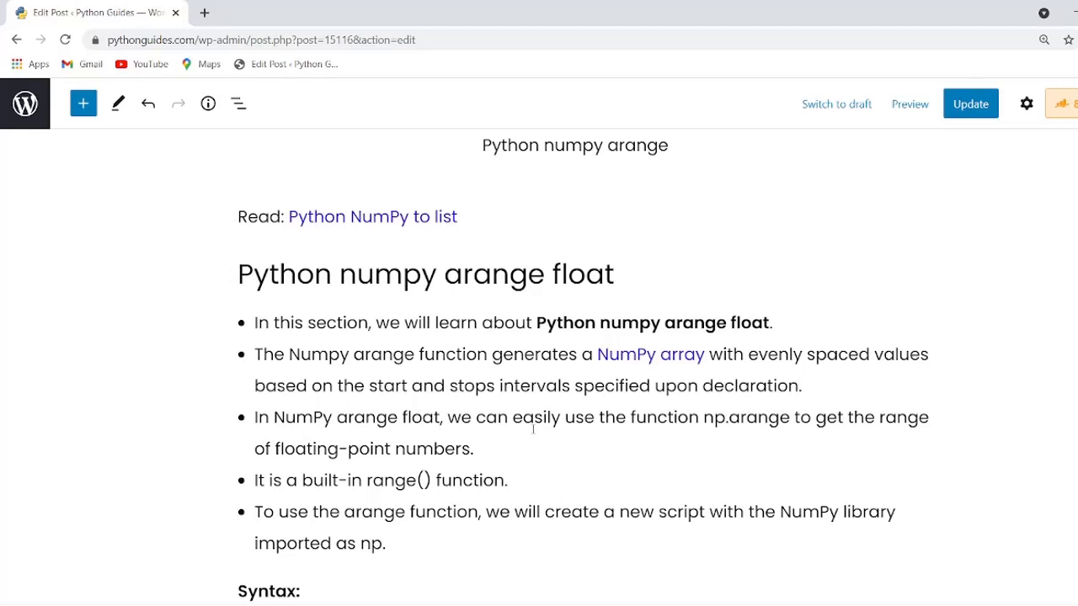
Scroll the post down to the 'Python numpy arange float' syntax and Start/Stop descriptions.
{"action": "scroll", "scroll_direction": "down", "scroll_amount": 3}
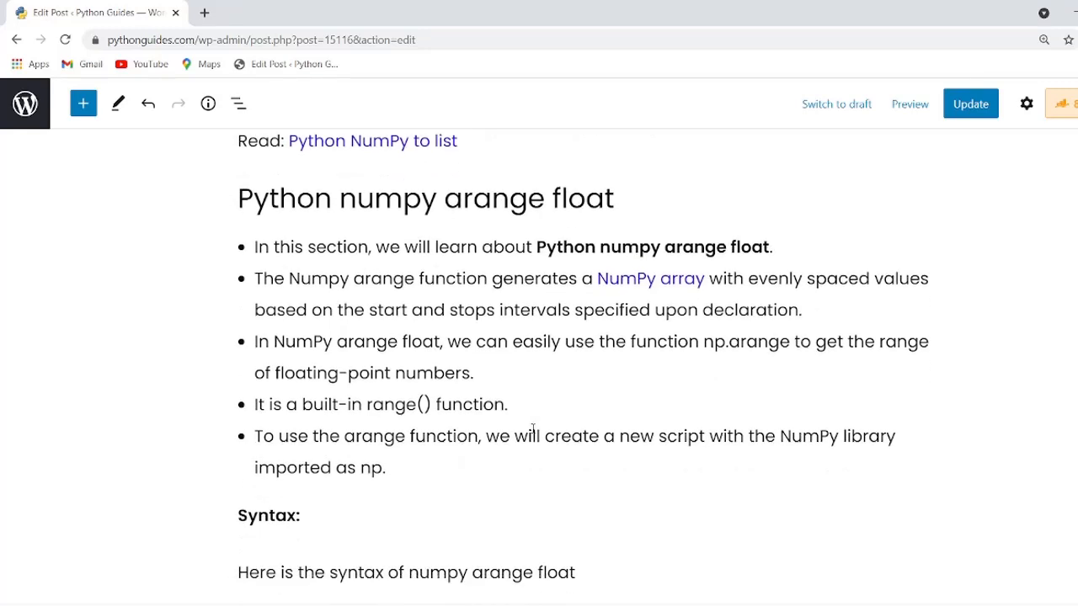
{"action": "scroll", "scroll_direction": "down", "scroll_amount": 3}
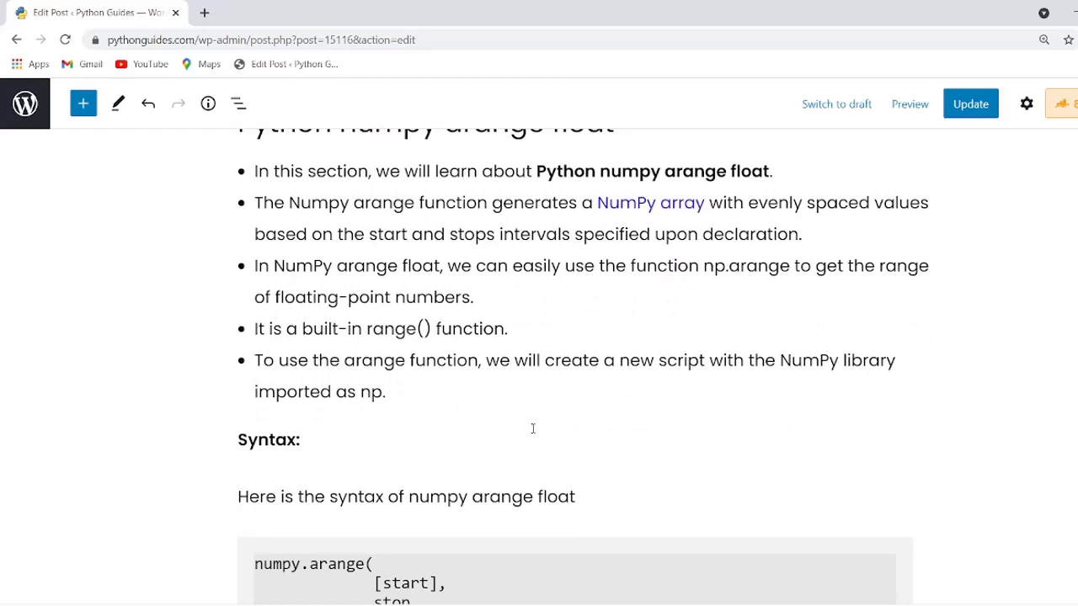
{"action": "scroll", "scroll_direction": "down", "scroll_amount": 3}
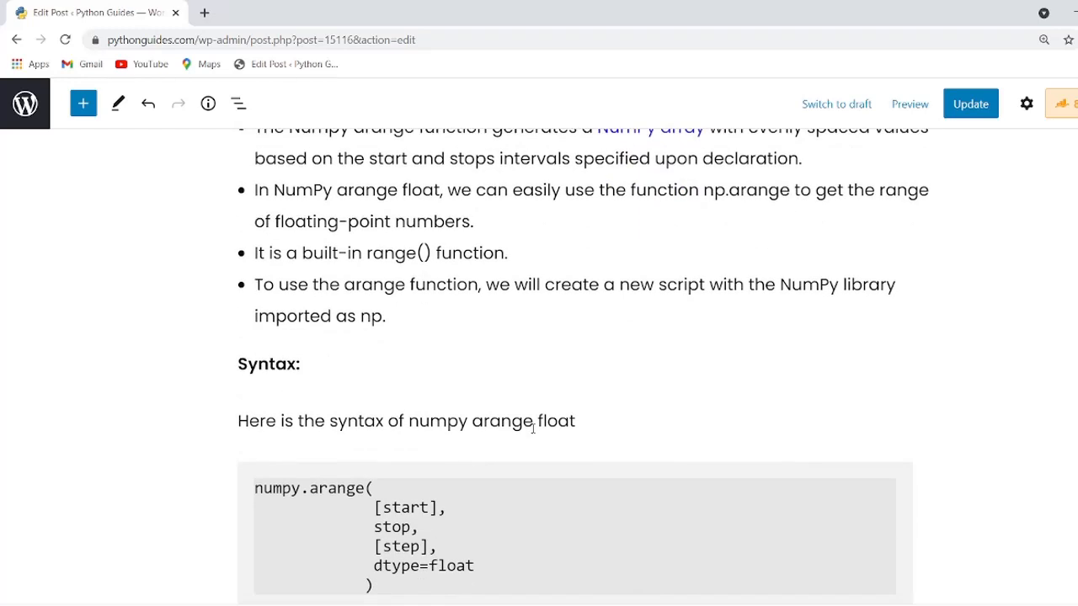
{"action": "scroll", "scroll_direction": "down", "scroll_amount": 3}
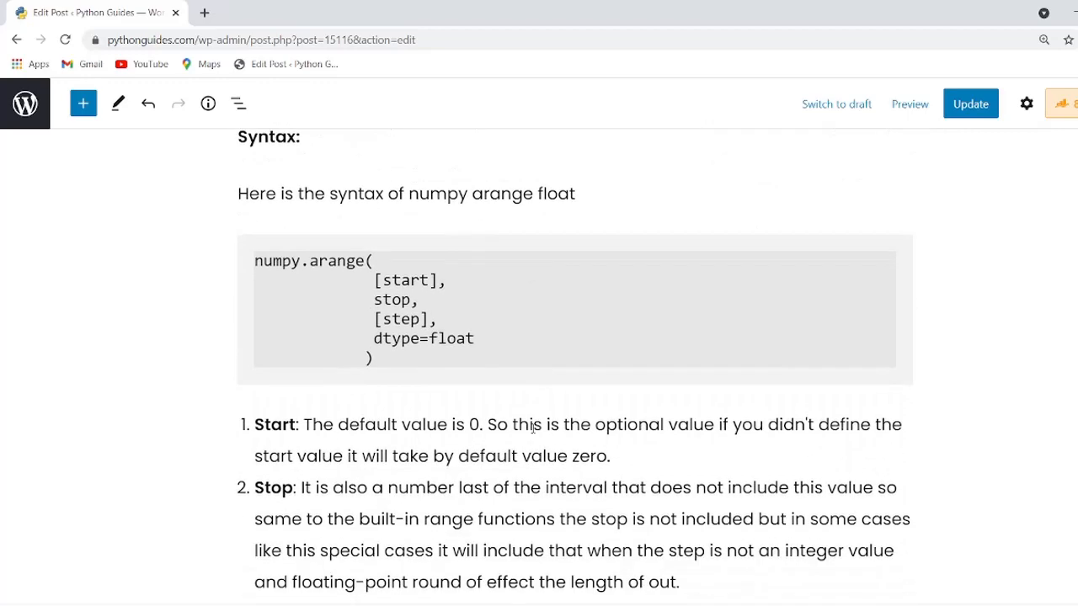
{"action": "scroll", "scroll_direction": "down", "scroll_amount": 3}
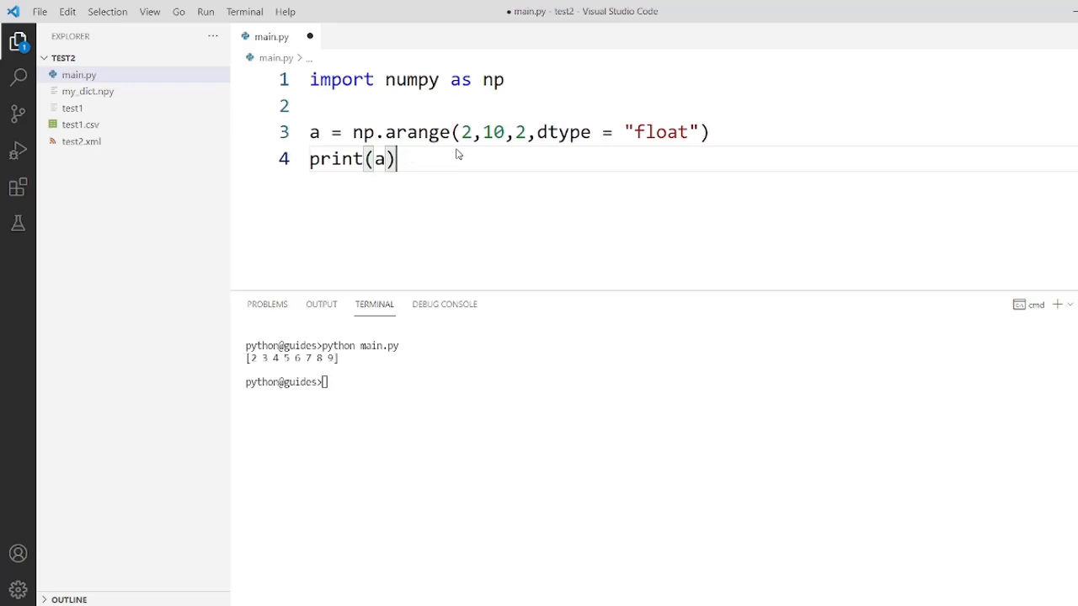
{"action": "mouse_move", "coordinate": [498, 151]}
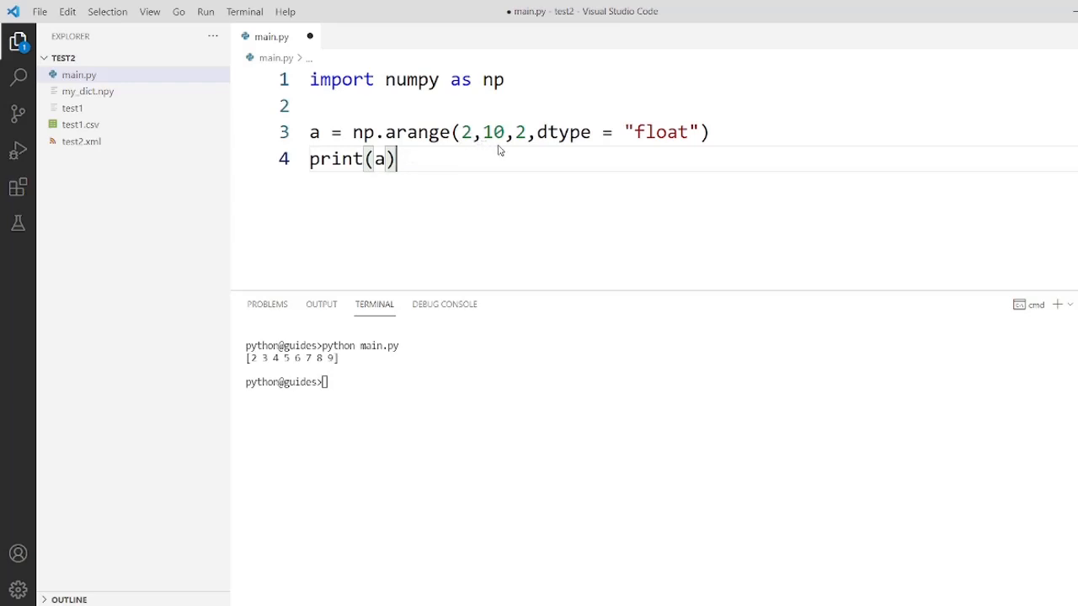
{"action": "mouse_move", "coordinate": [502, 151]}
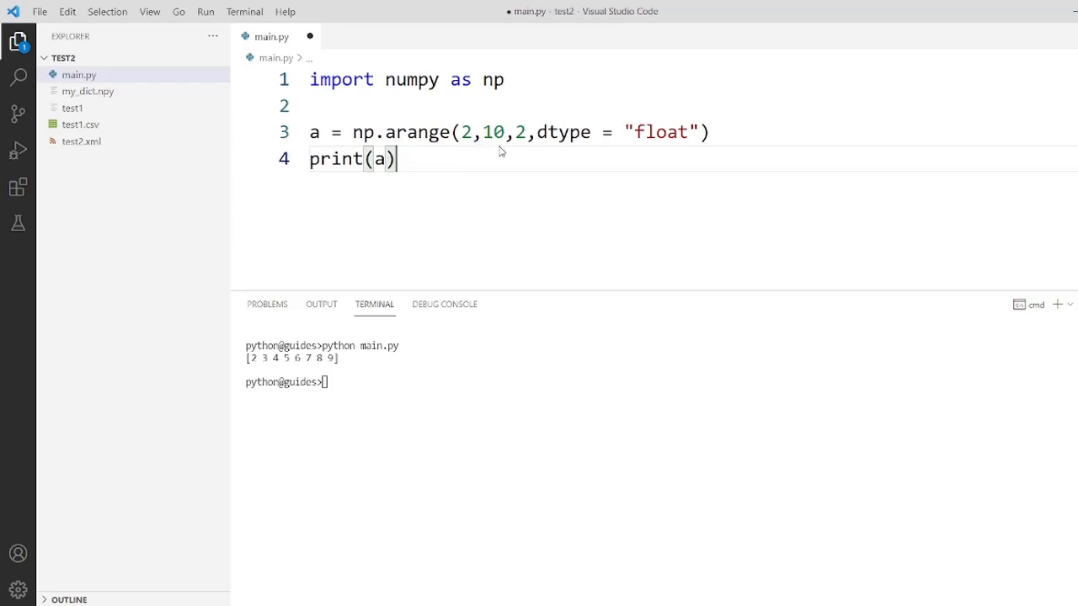
{"action": "mouse_move", "coordinate": [492, 212]}
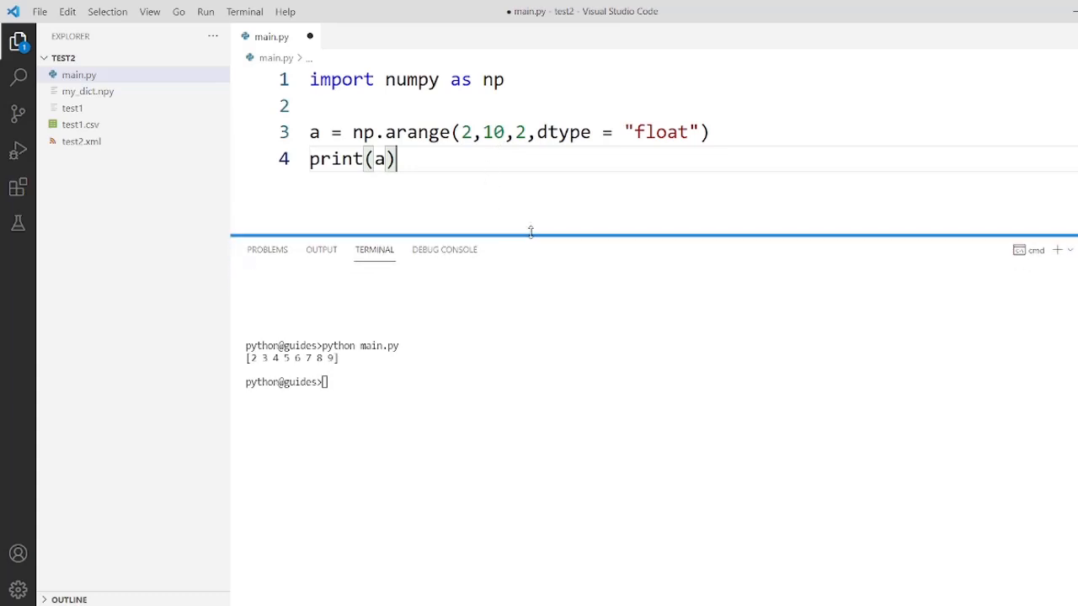
Enlarge the terminal panel and save main.py with the float dtype arange example.
{"action": "left_click_drag", "start_coordinate": [530, 239], "coordinate": [531, 219]}
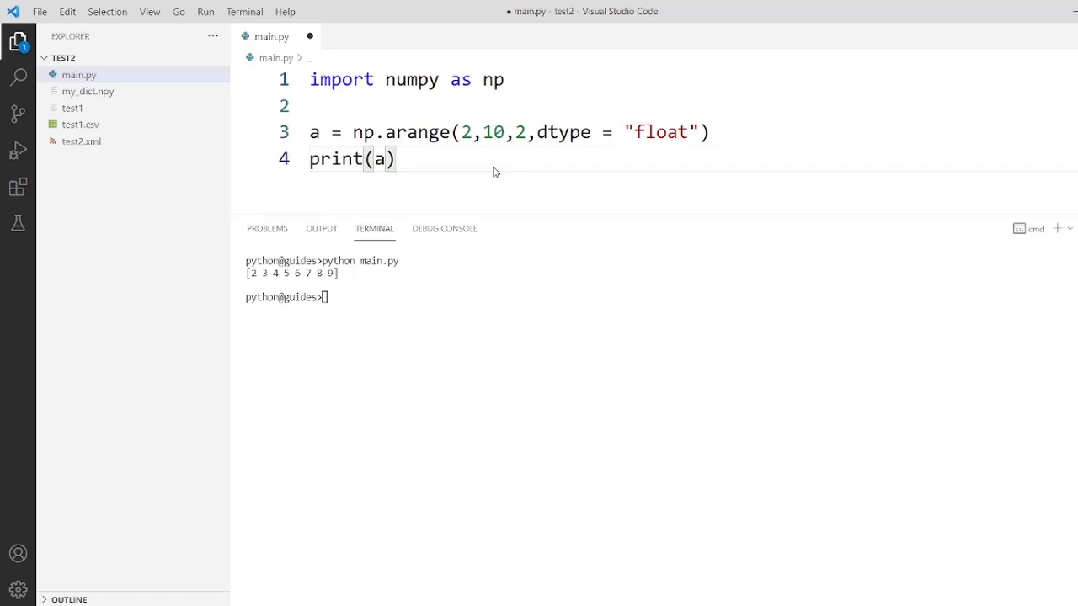
{"action": "mouse_move", "coordinate": [68, 10]}
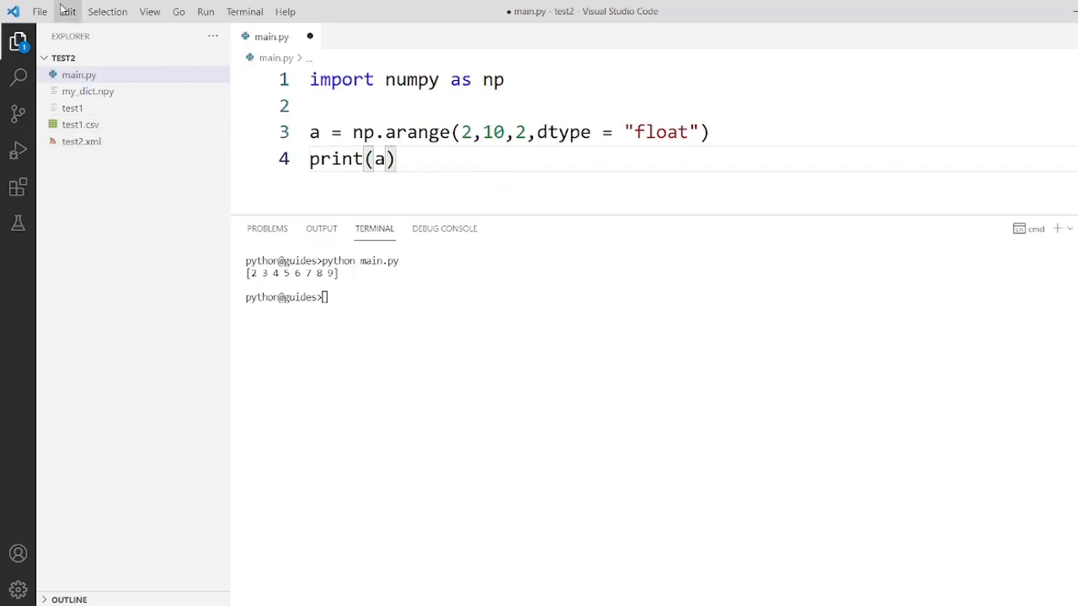
{"action": "left_click", "coordinate": [39, 10]}
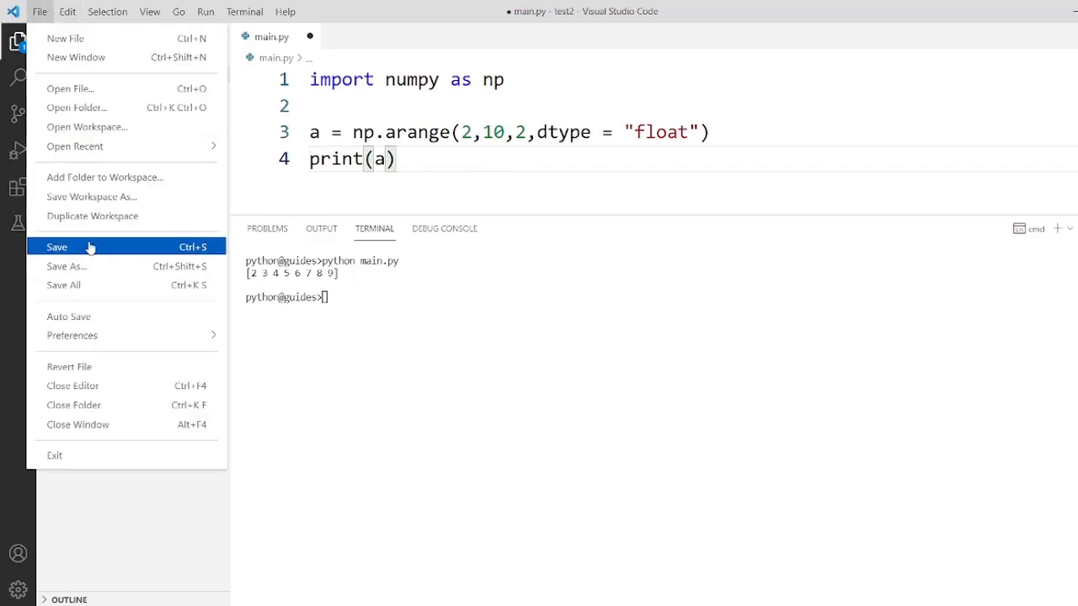
{"action": "left_click", "coordinate": [58, 246]}
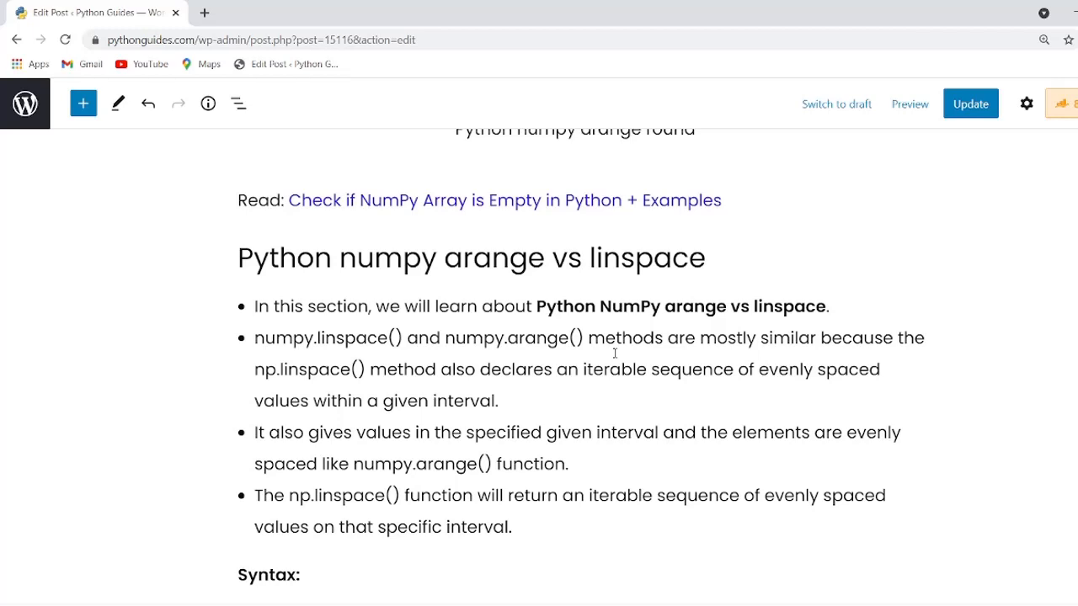
Scroll the post to the 'arange vs linspace' section and its np.linspace syntax.
{"action": "scroll", "scroll_direction": "down", "scroll_amount": 3}
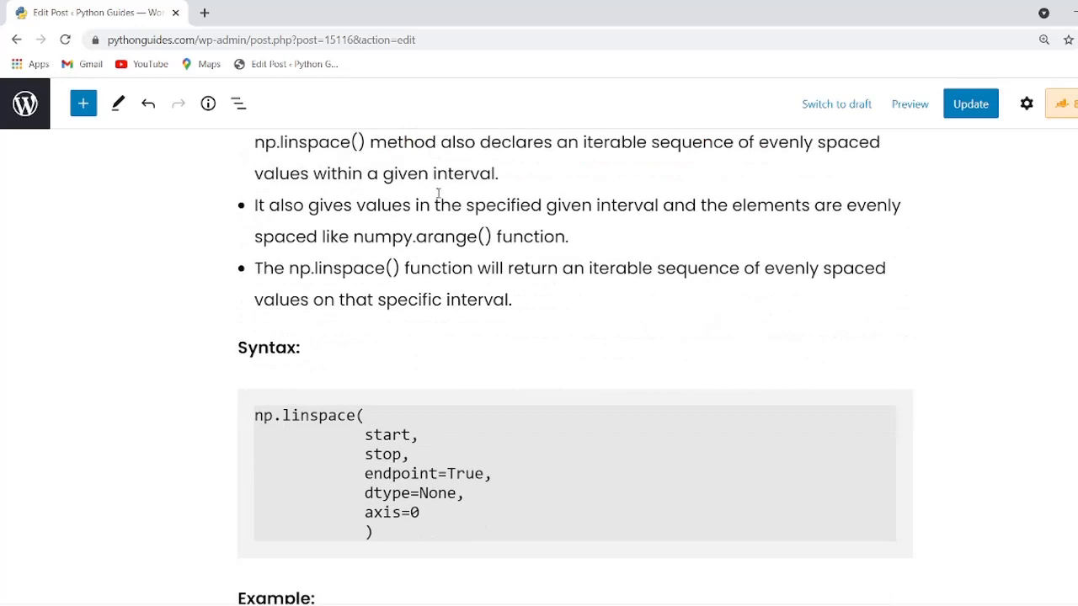
{"action": "scroll", "scroll_direction": "down", "scroll_amount": 3}
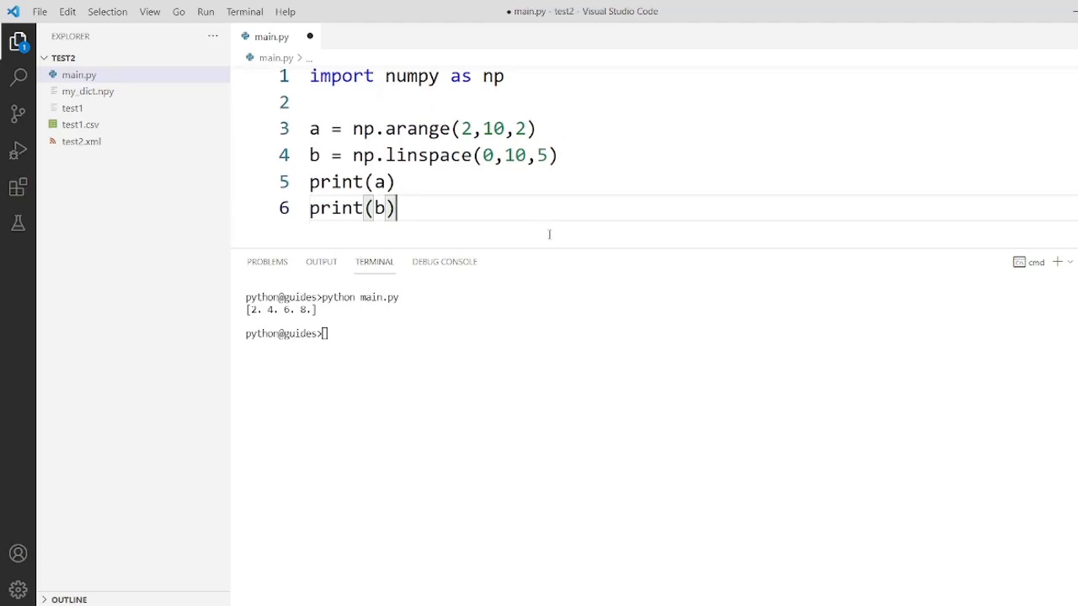
{"action": "mouse_move", "coordinate": [499, 219]}
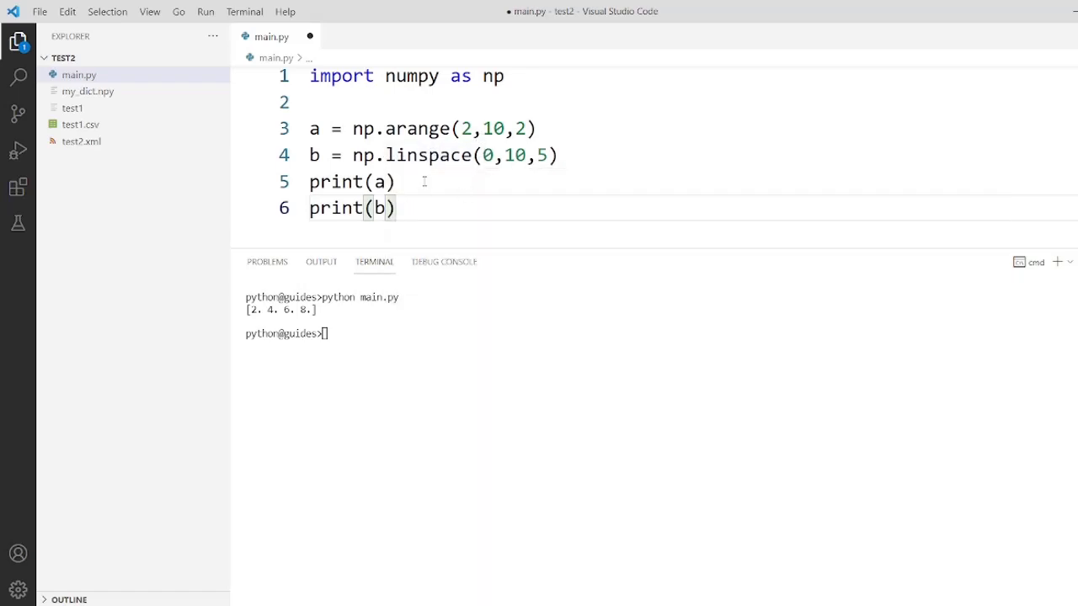
{"action": "mouse_move", "coordinate": [461, 226]}
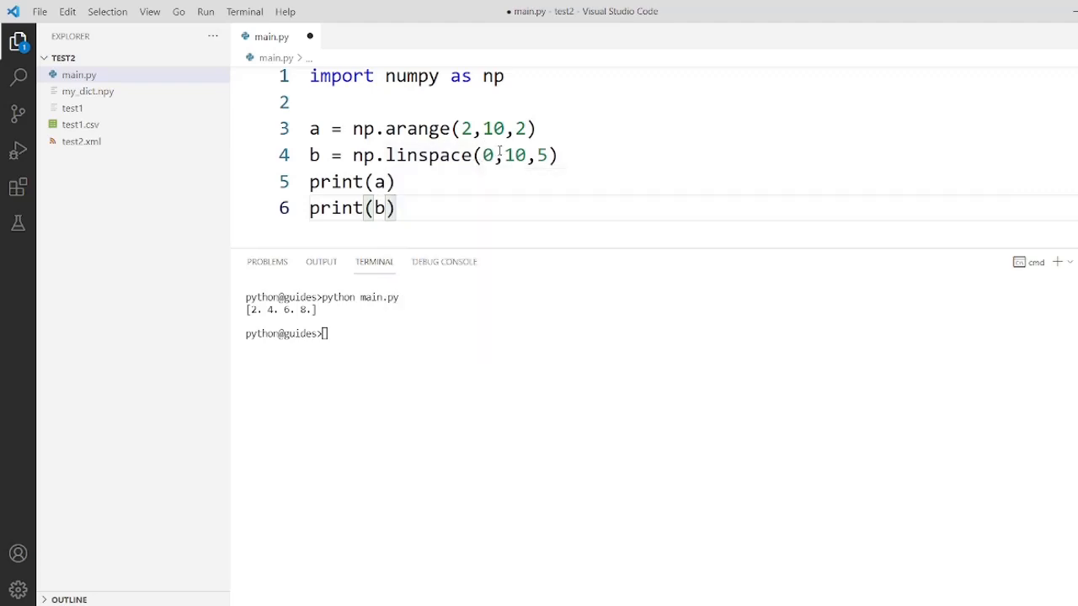
{"action": "mouse_move", "coordinate": [431, 270]}
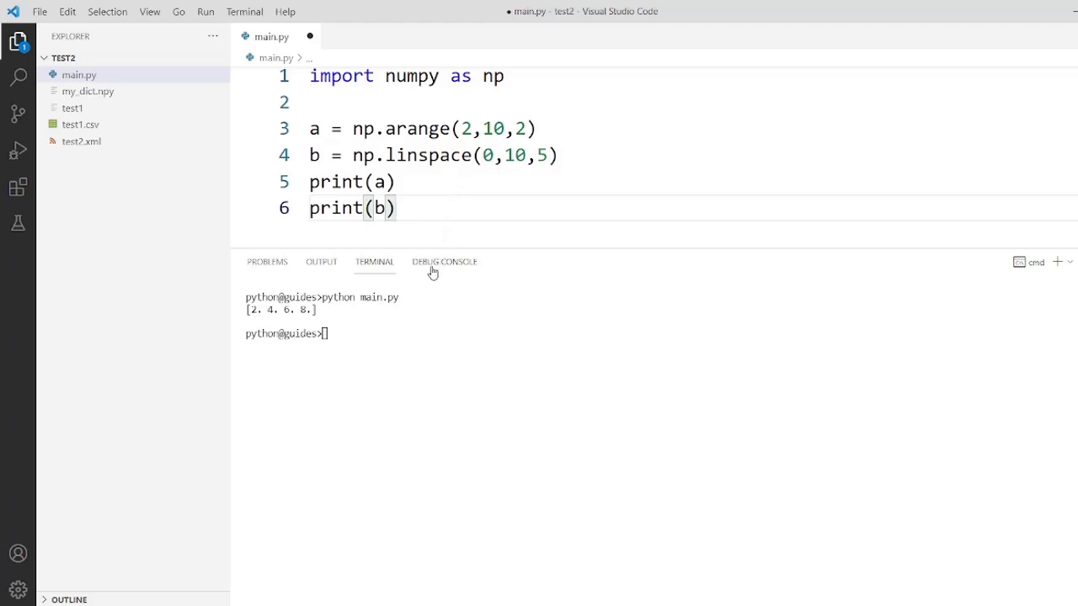
{"action": "mouse_move", "coordinate": [374, 262]}
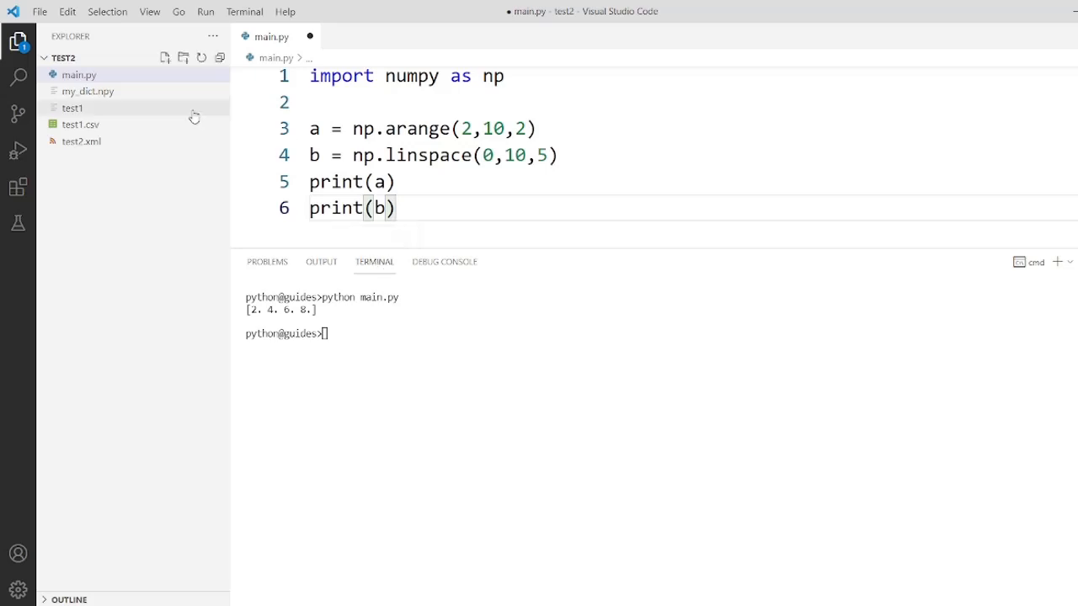
Save main.py holding np.arange(2,10,2) and np.linspace(0,10,5) via File > Save.
{"action": "left_click", "coordinate": [39, 10]}
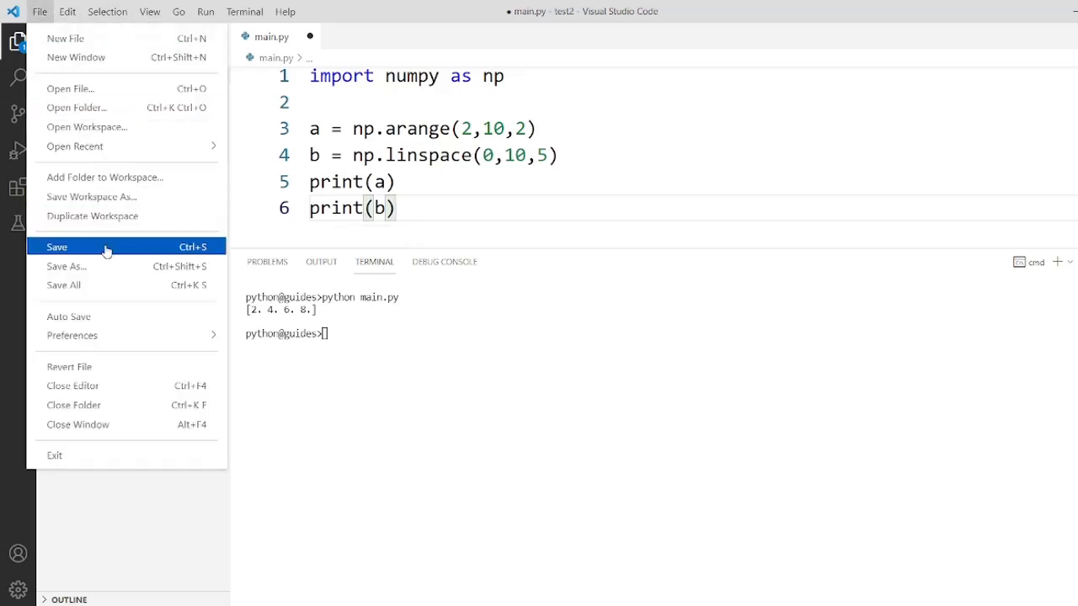
{"action": "left_click", "coordinate": [58, 246]}
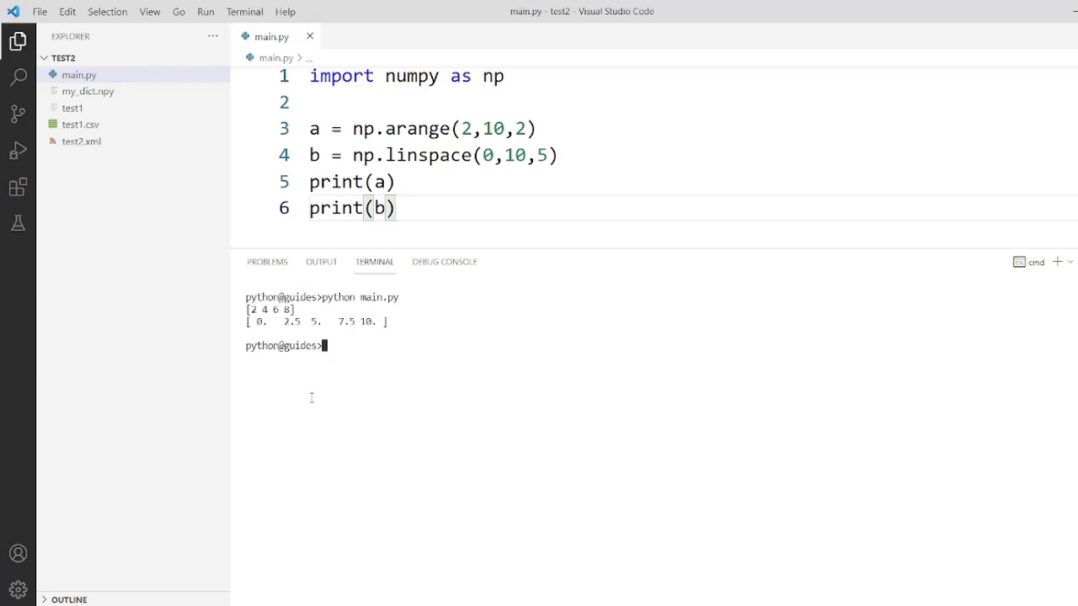
{"action": "mouse_move", "coordinate": [314, 425]}
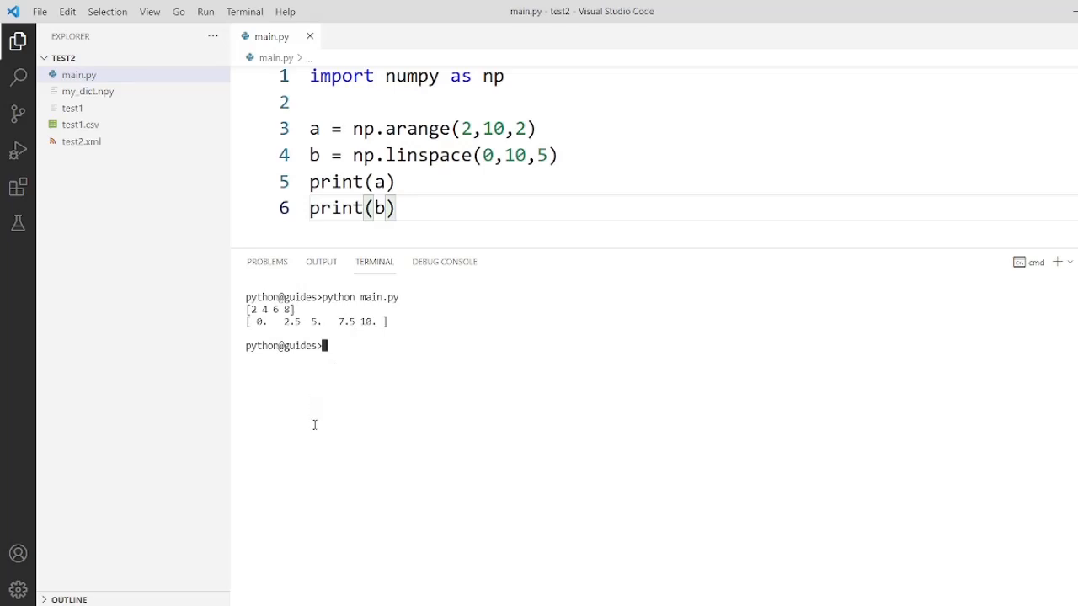
{"action": "mouse_move", "coordinate": [316, 465]}
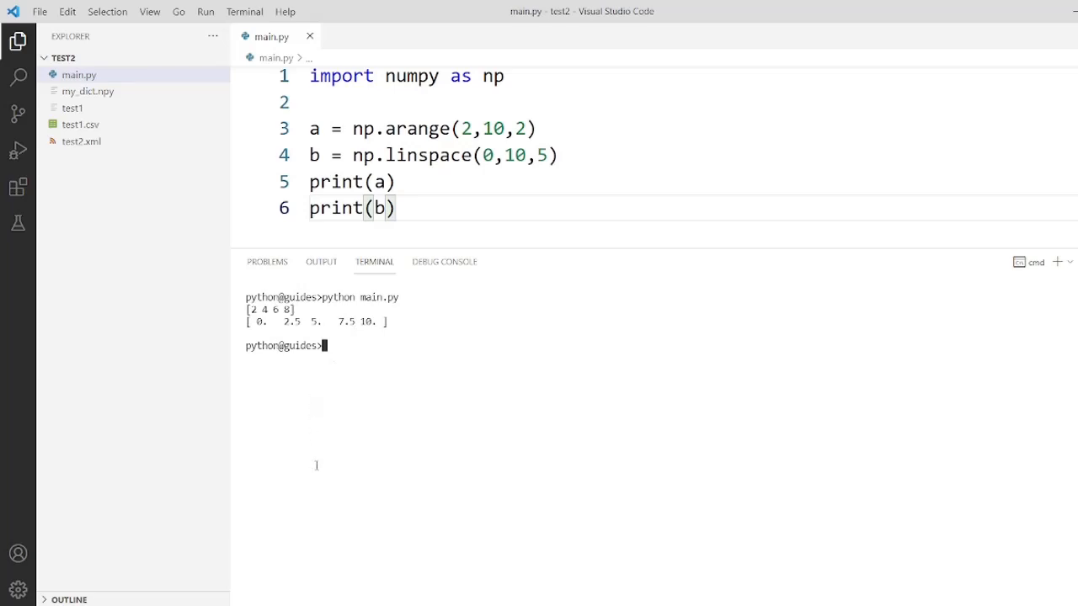